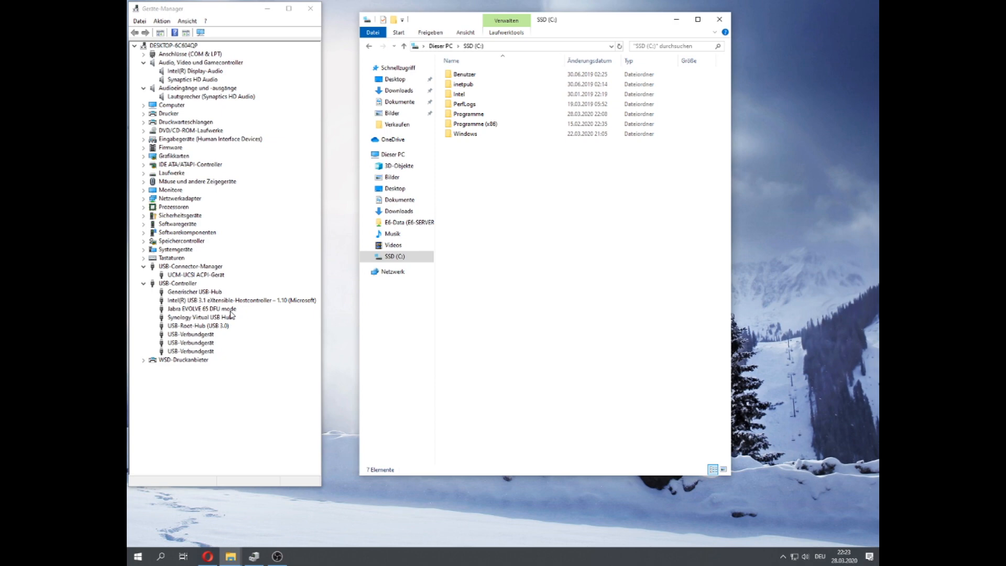
- Confirm the Evolve 65 is in DFU mode, then run JabraFwUpdater from Programme (x86)\Jabra\SDKFirmwareUpdater
{"action": "left_click", "coordinate": [201, 309]}
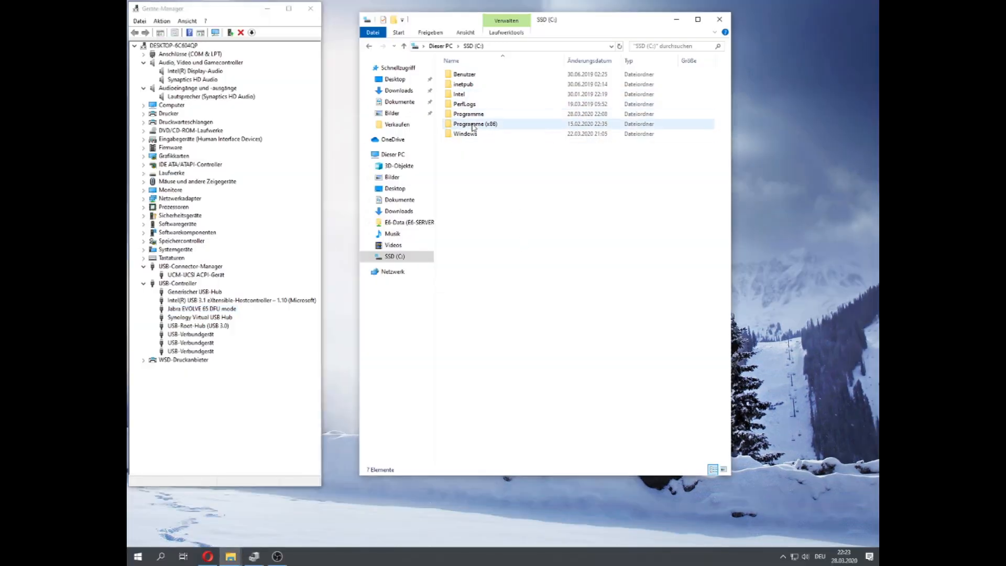
{"action": "double_click", "coordinate": [475, 124]}
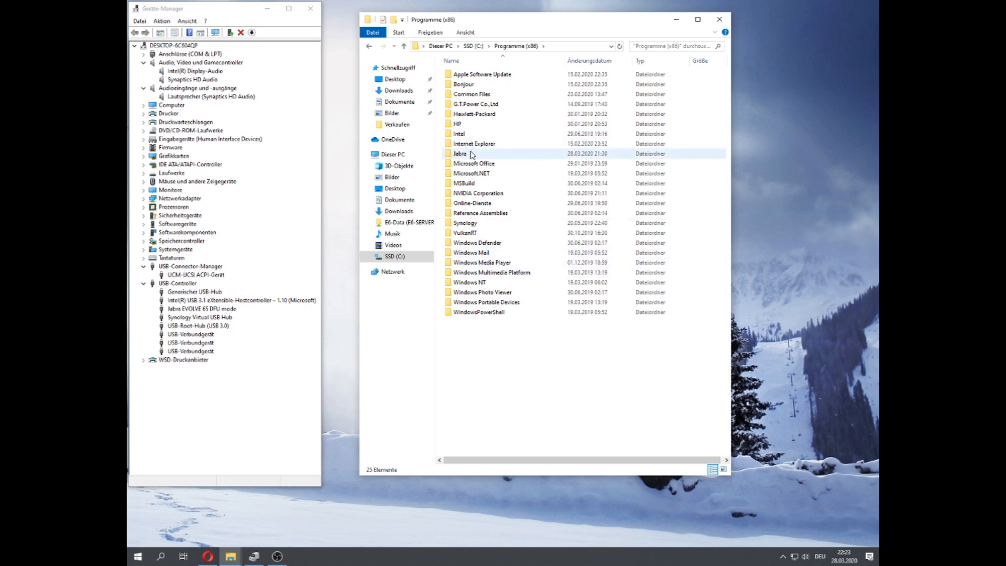
{"action": "double_click", "coordinate": [461, 154]}
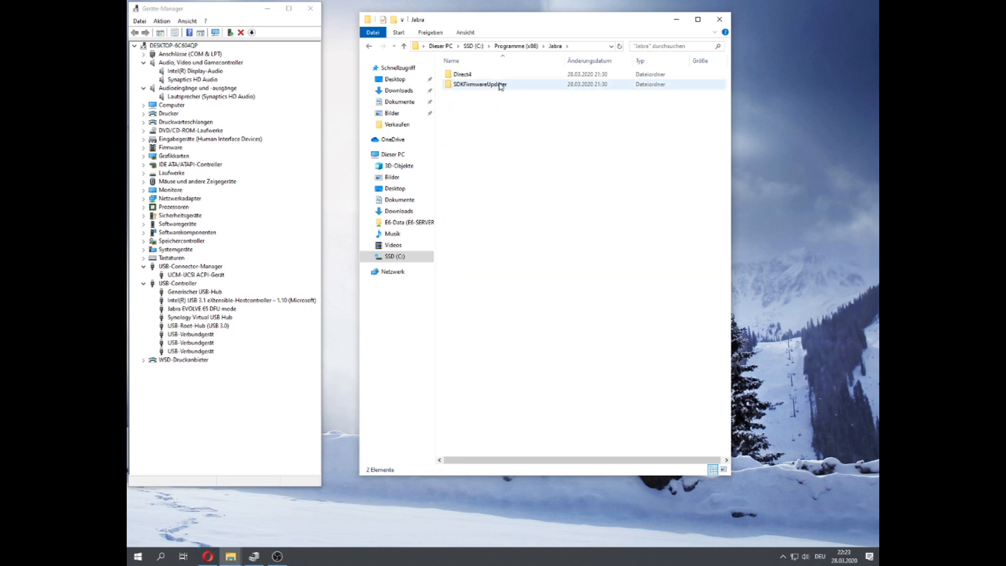
{"action": "double_click", "coordinate": [480, 84]}
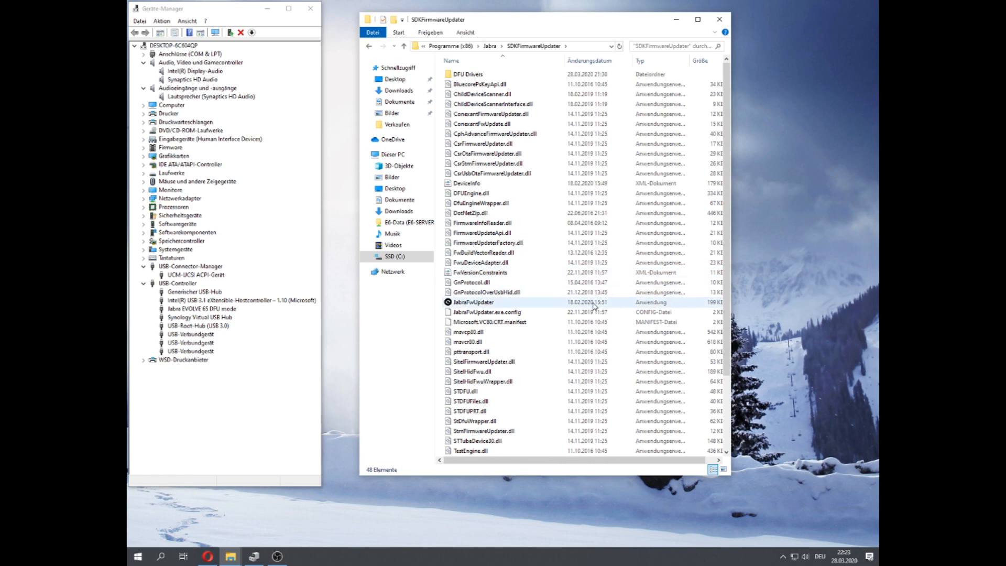
{"action": "double_click", "coordinate": [474, 302]}
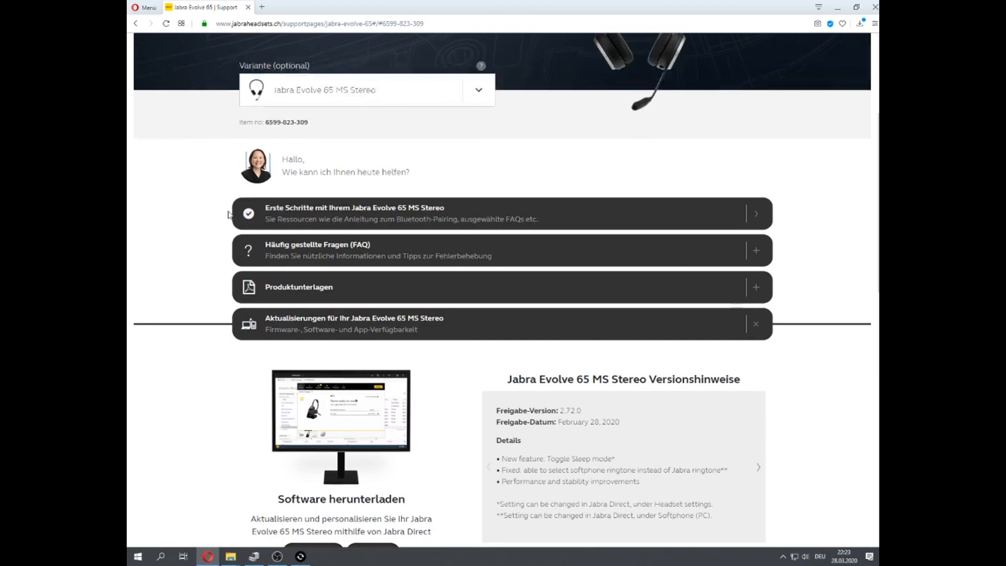
- Download the Firmware 2.72 .dfu file from the Evolve 65 support page's Firmware section
{"action": "left_click", "coordinate": [477, 89]}
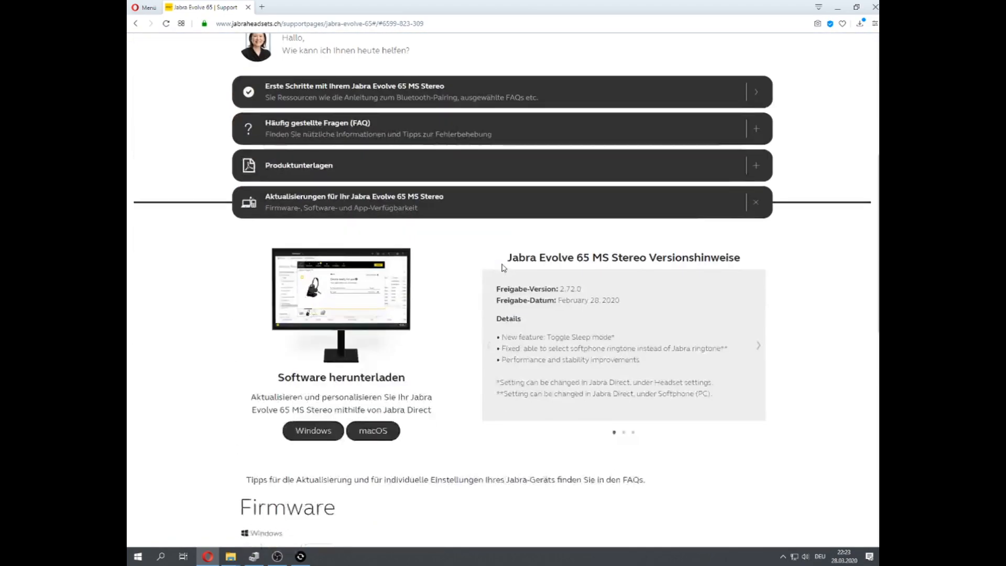
{"action": "scroll", "scroll_direction": "down", "scroll_amount": 3}
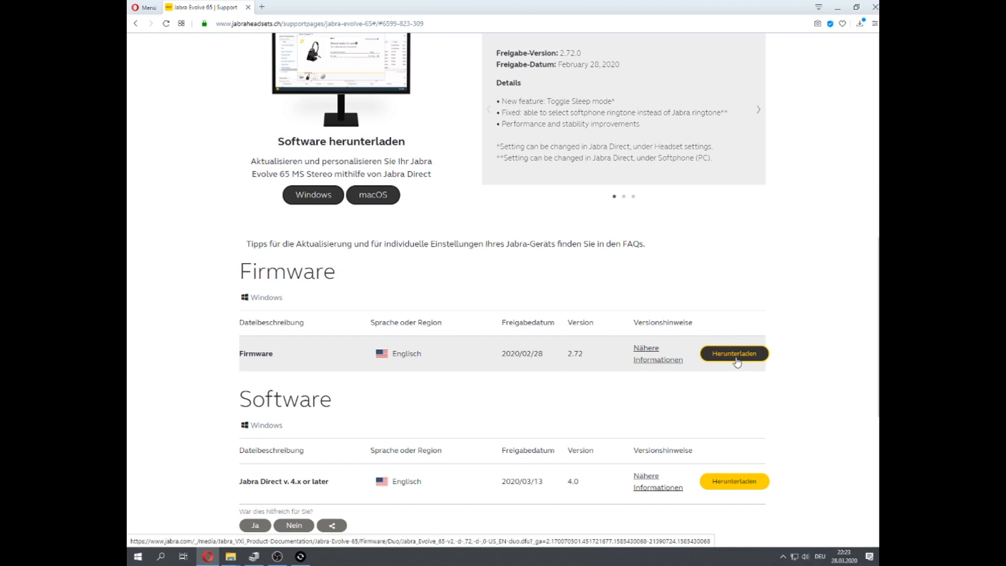
{"action": "left_click", "coordinate": [734, 354]}
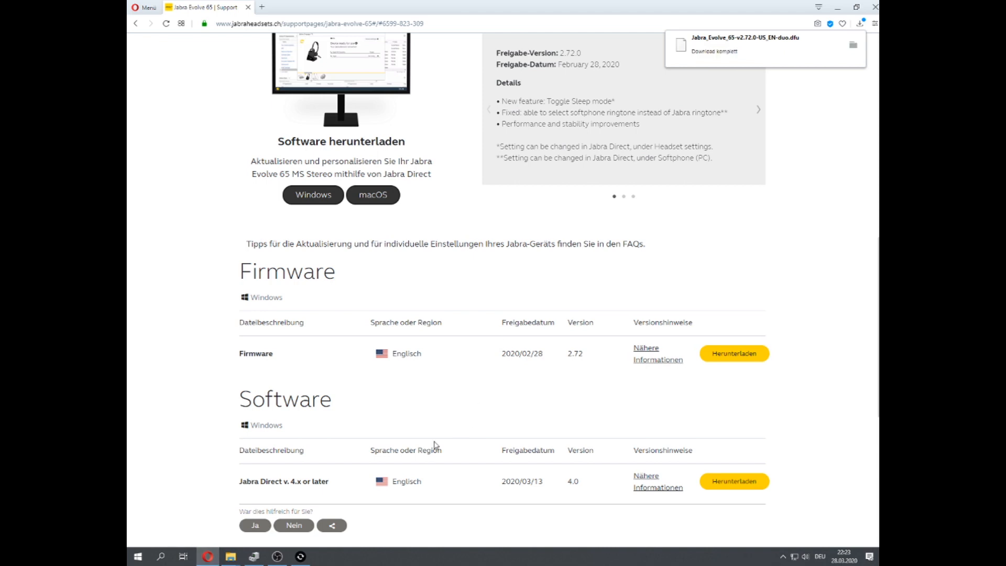
{"action": "left_click", "coordinate": [254, 556]}
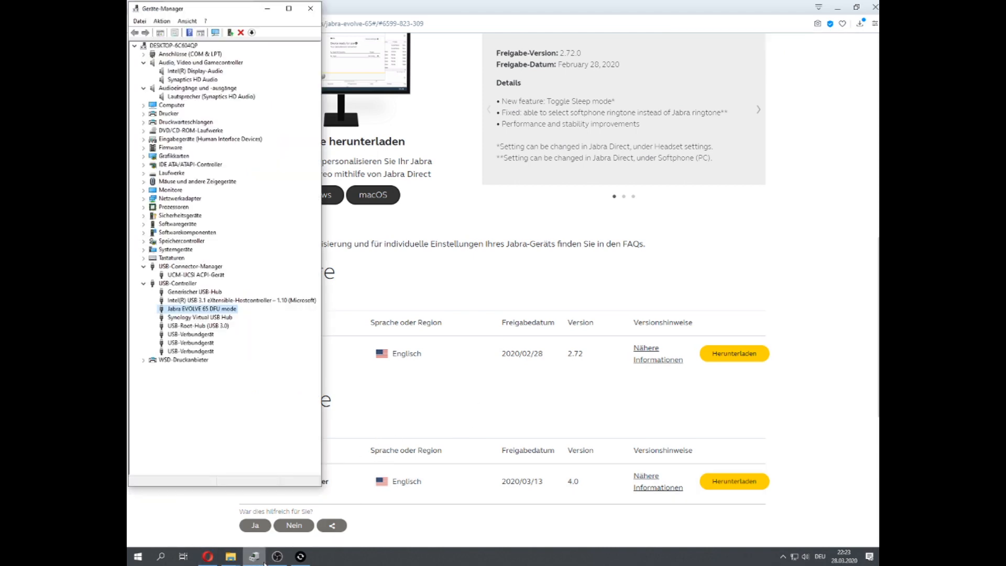
- Choose 'Jabra EVOLVE 65 Stereo in update mode', check the v2.72.0 .dfu file, and begin updating
{"action": "left_click", "coordinate": [254, 557]}
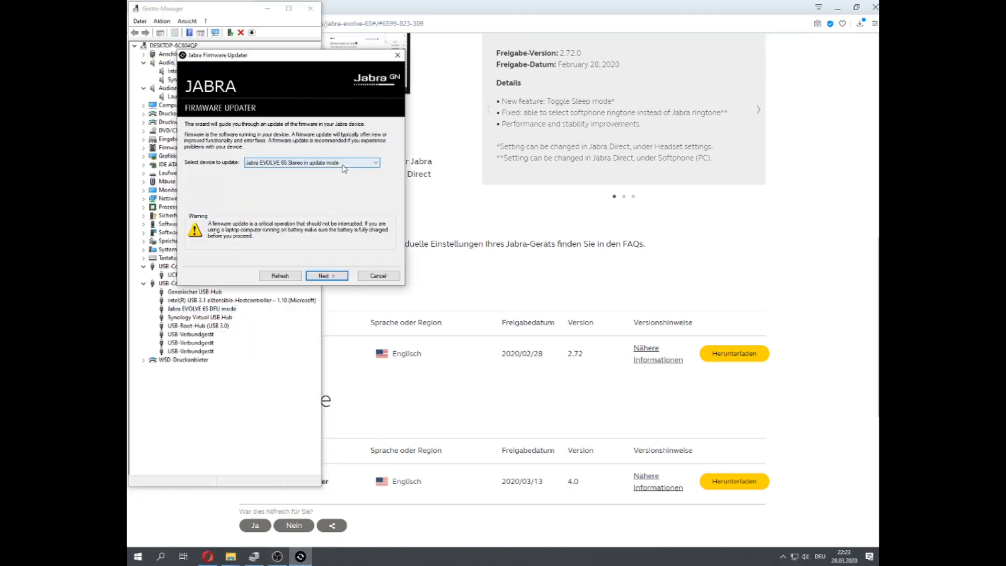
{"action": "left_click", "coordinate": [326, 276]}
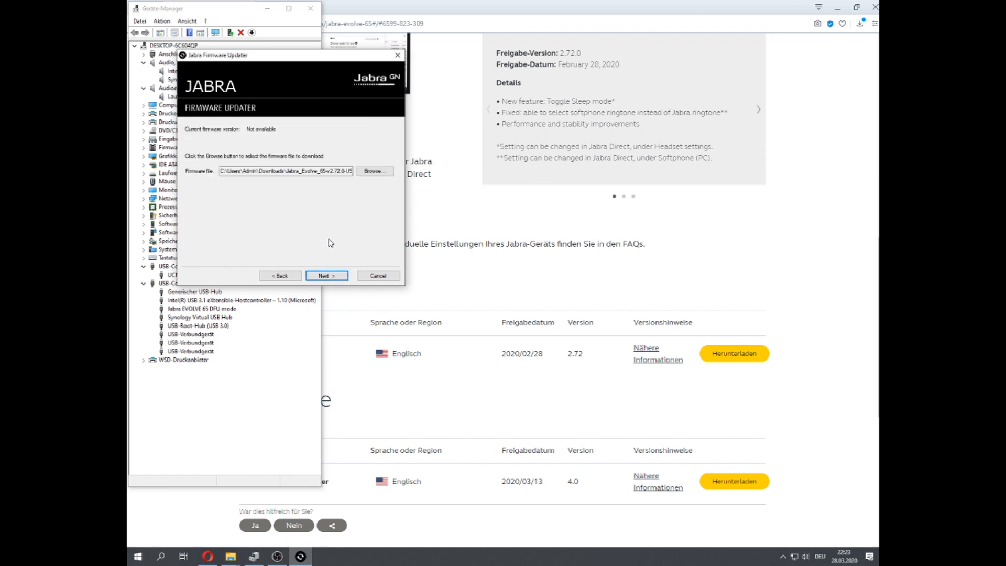
{"action": "left_click", "coordinate": [375, 171]}
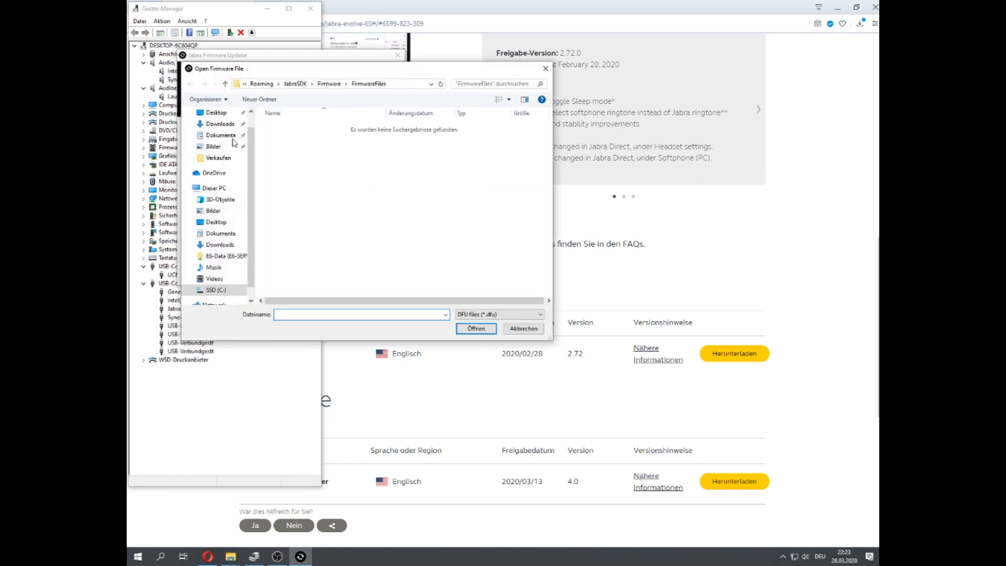
{"action": "left_click", "coordinate": [220, 123]}
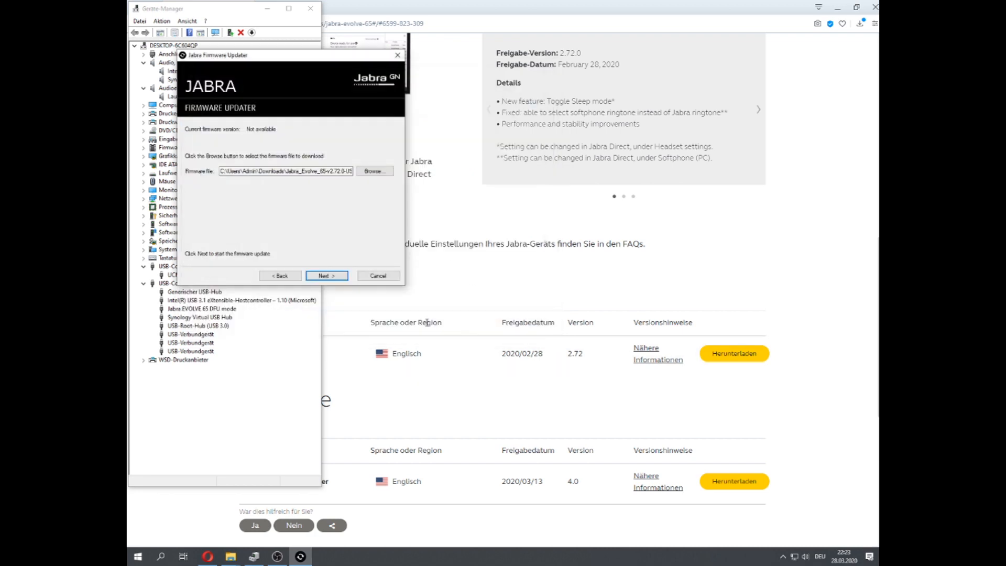
{"action": "left_click", "coordinate": [327, 275]}
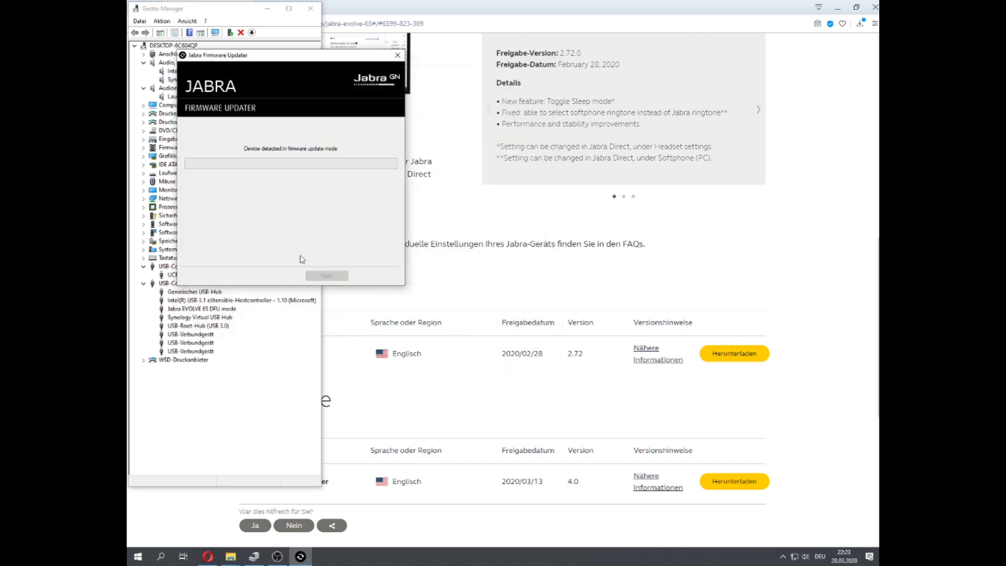